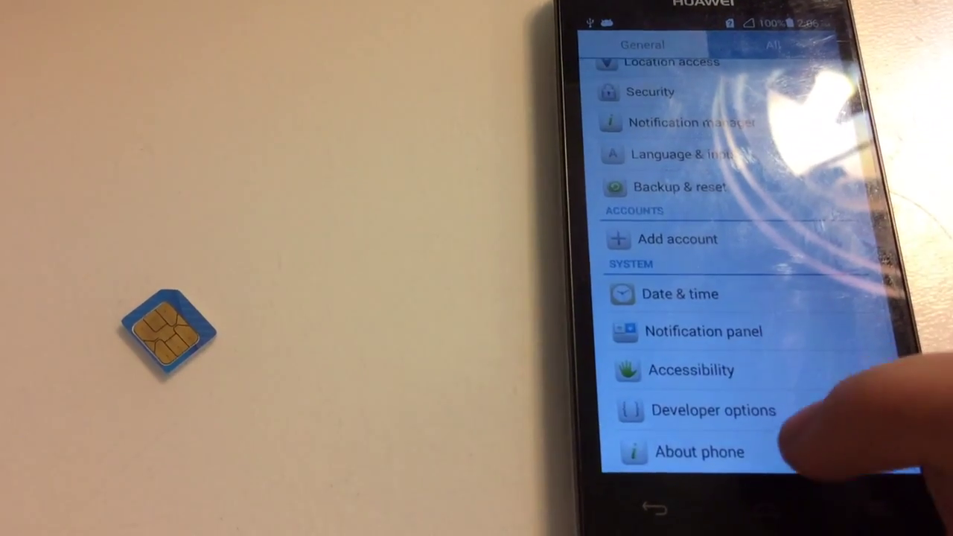
Step: Reach Developer options via About phone and enable USB debugging
click(698, 451)
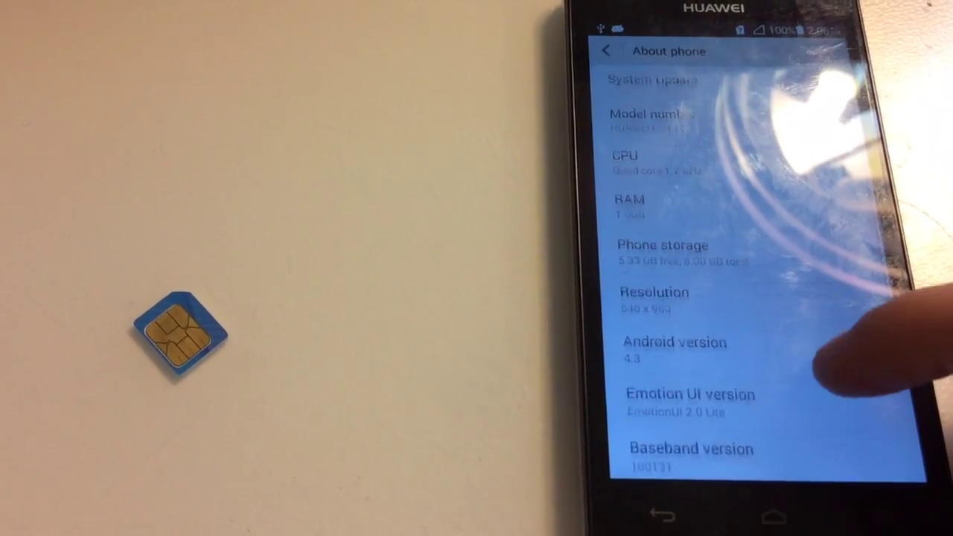
scroll(down, 3)
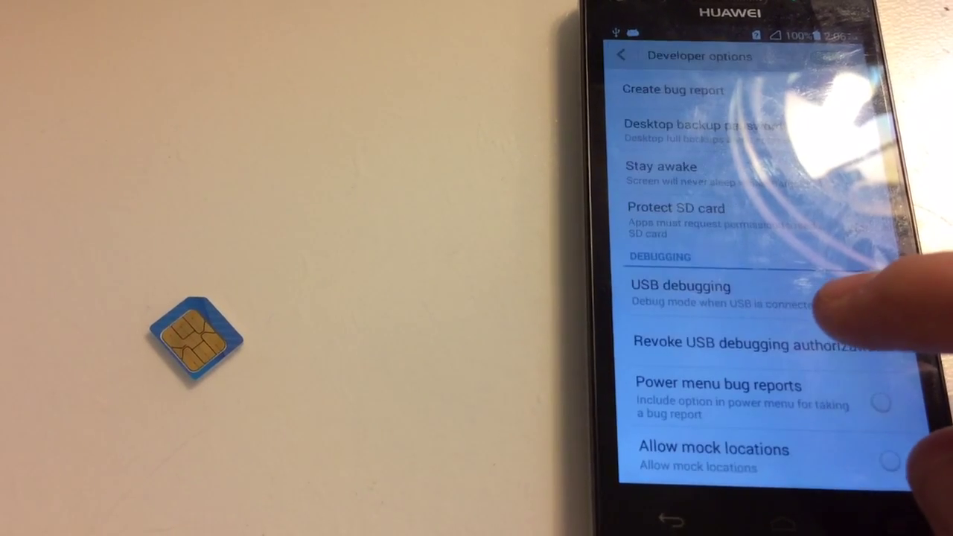
click(865, 294)
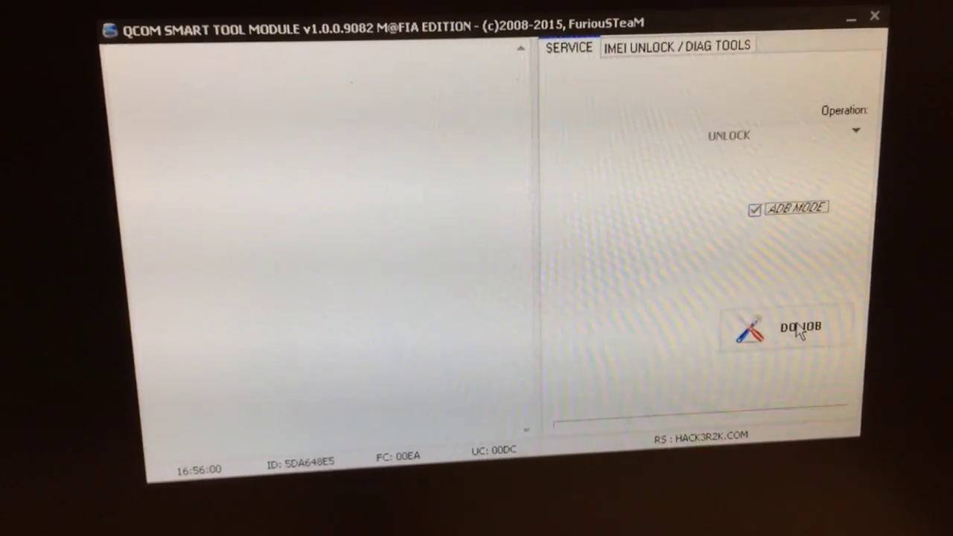
Step: Start the UNLOCK operation in ADB mode with DO JOB
click(800, 339)
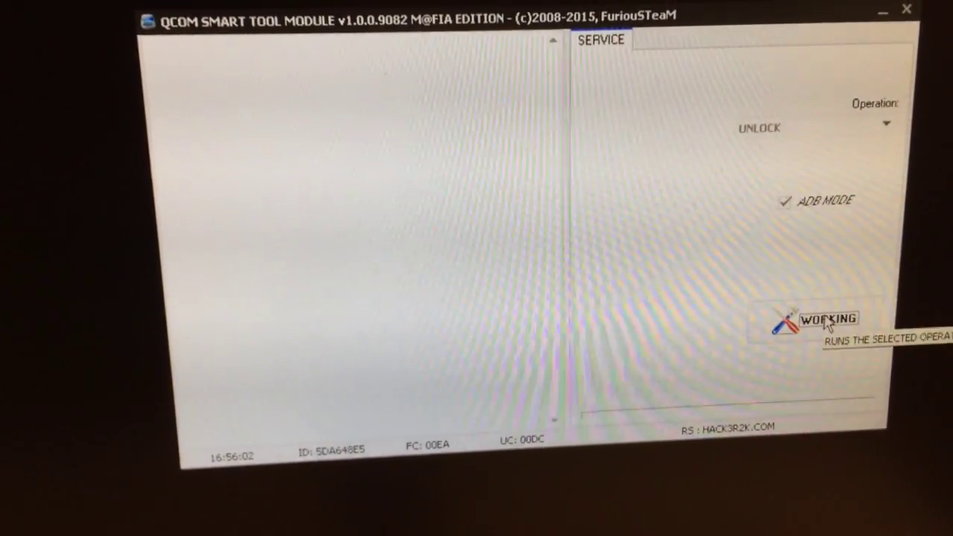